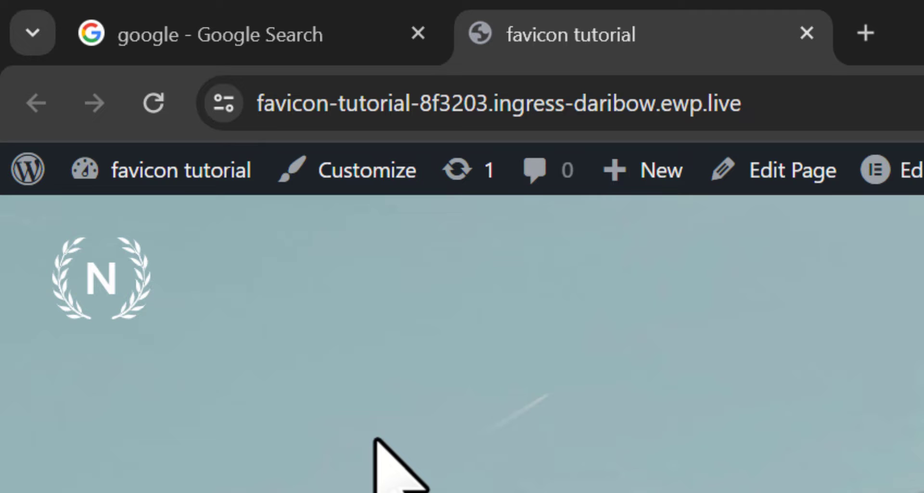
- Review the Google results for 'google' to see each site's favicon, then return to the top
left_click(201, 34)
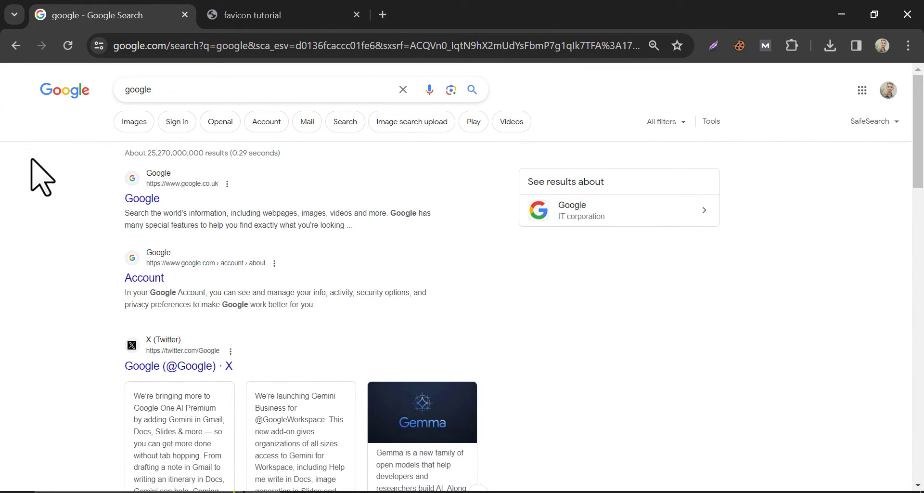
mouse_move(142, 198)
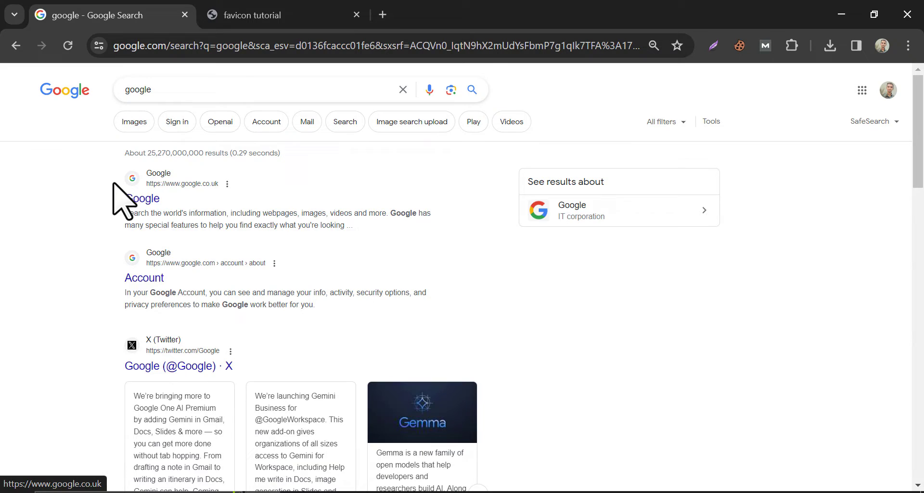
scroll("down", 3)
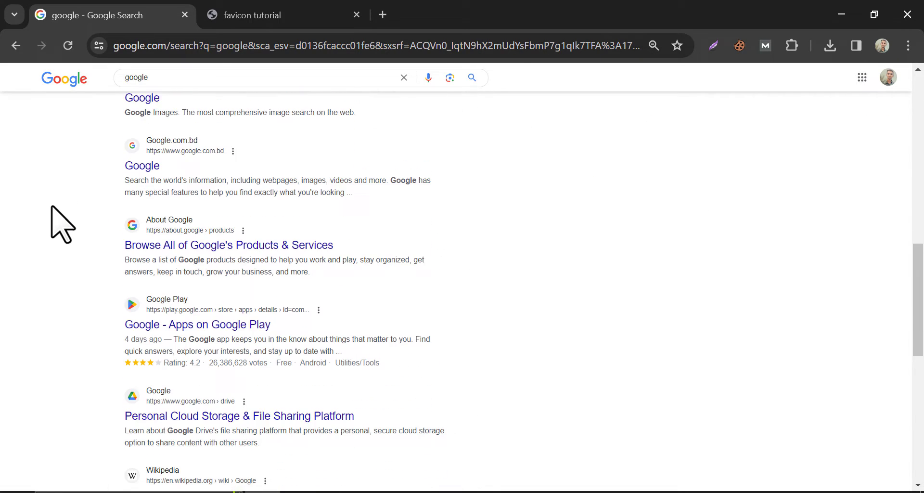
scroll("down", 3)
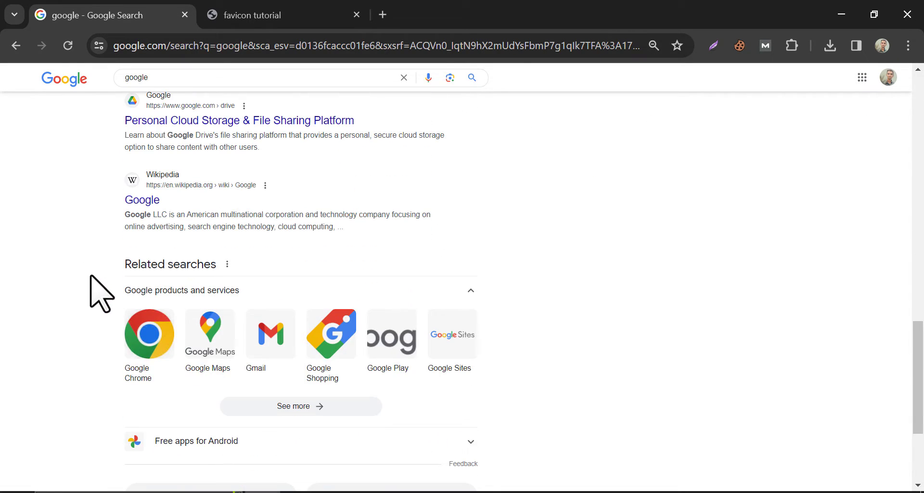
scroll("up", 3)
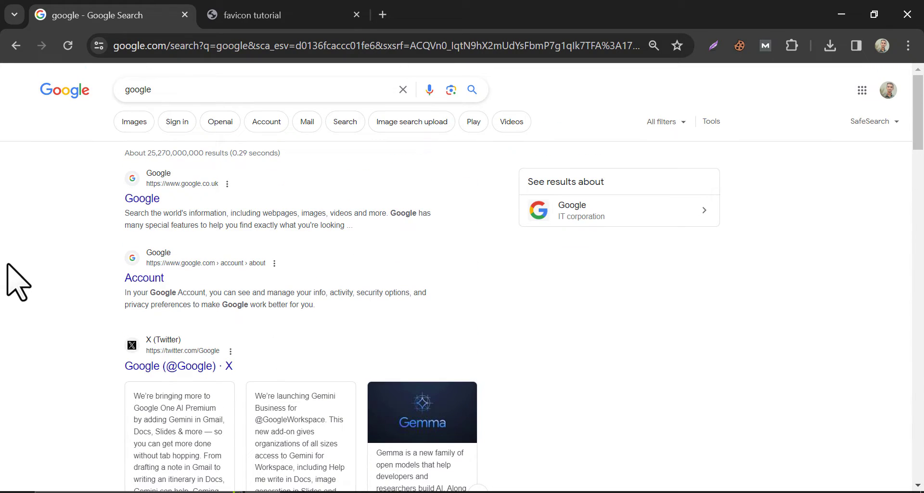
mouse_move(23, 283)
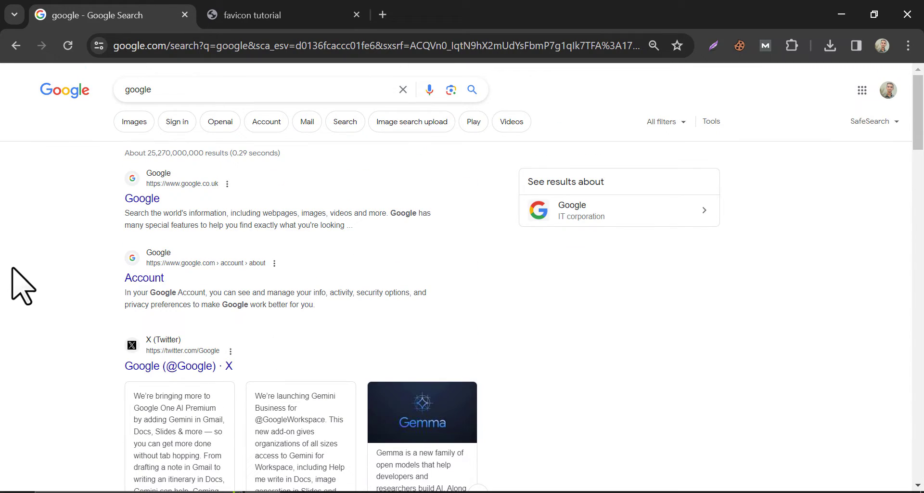
- Return to the WordPress site and enter its admin Dashboard from the admin bar
left_click(277, 14)
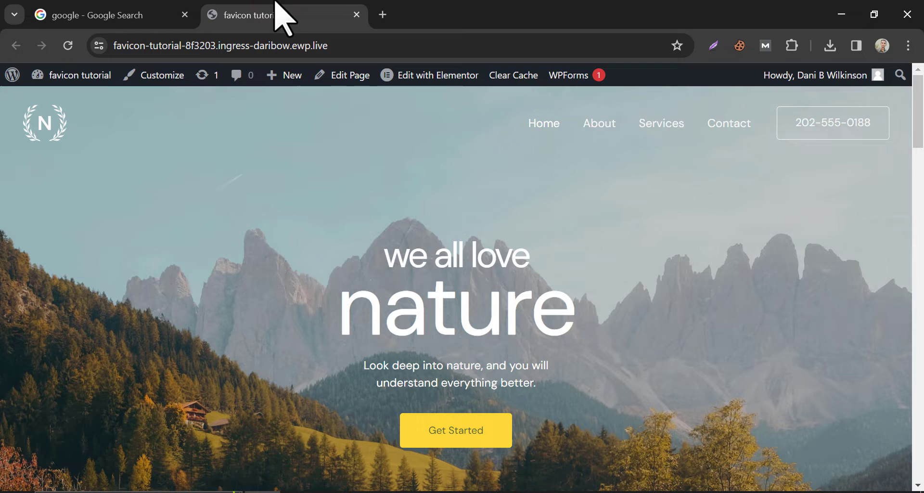
mouse_move(208, 144)
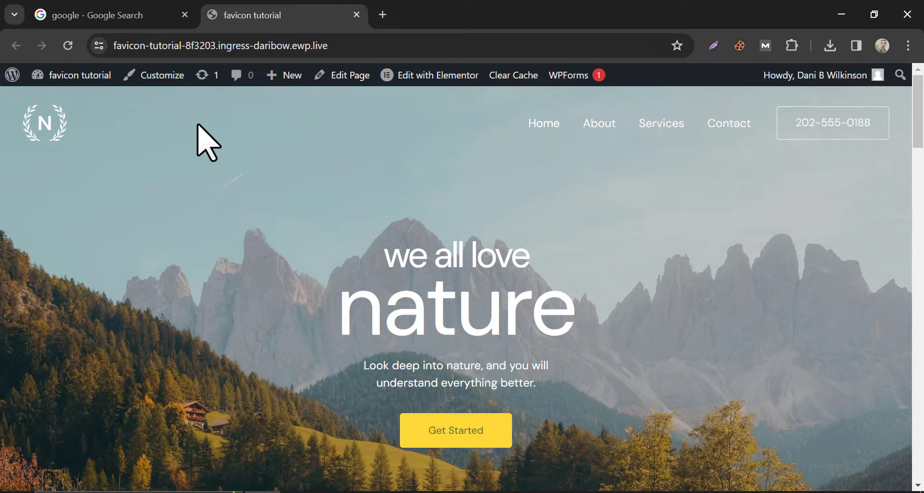
mouse_move(161, 129)
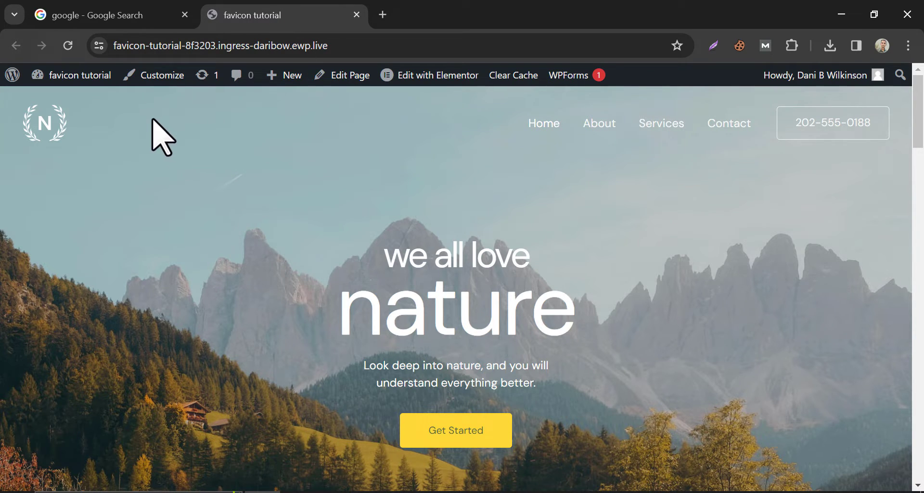
mouse_move(163, 75)
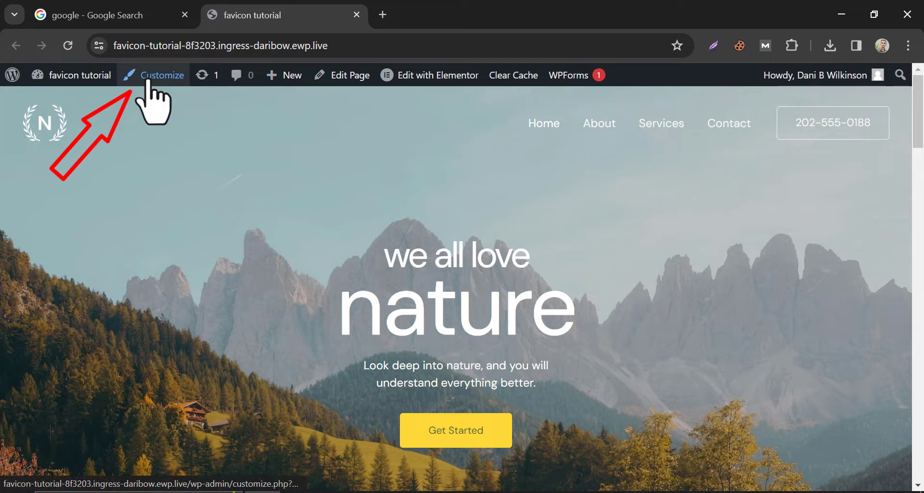
left_click(80, 75)
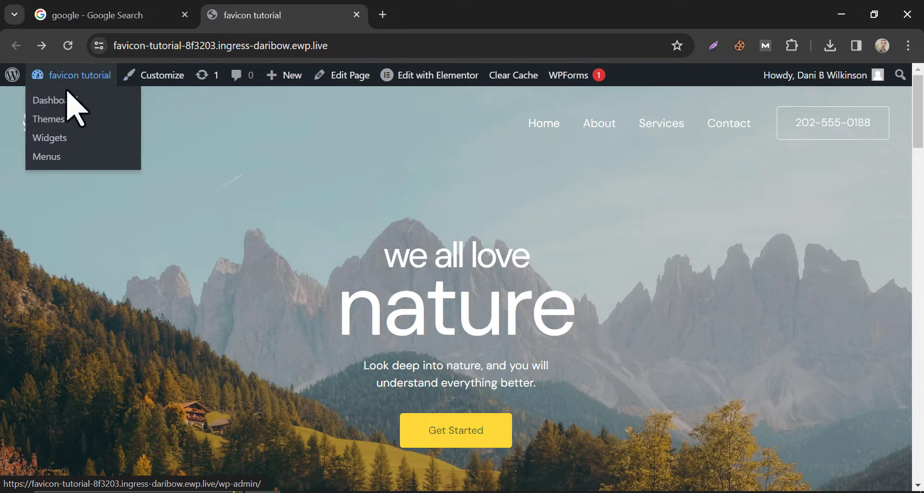
left_click(55, 100)
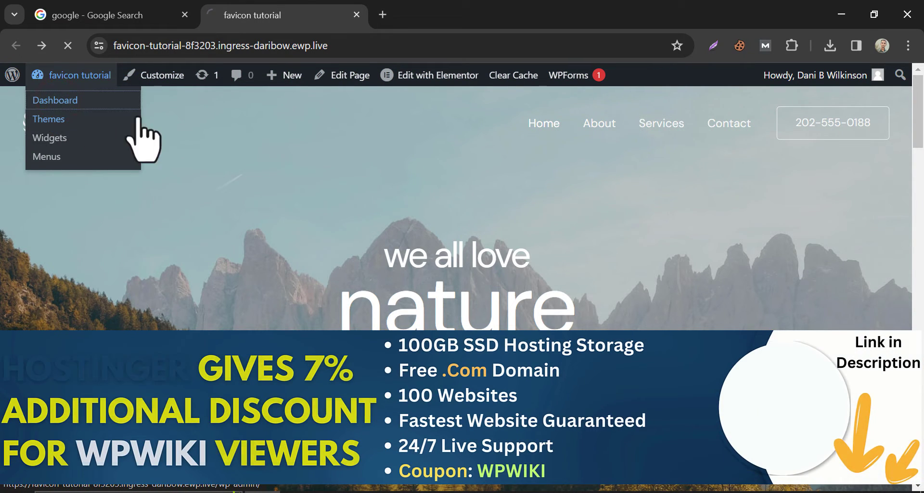
left_click(55, 100)
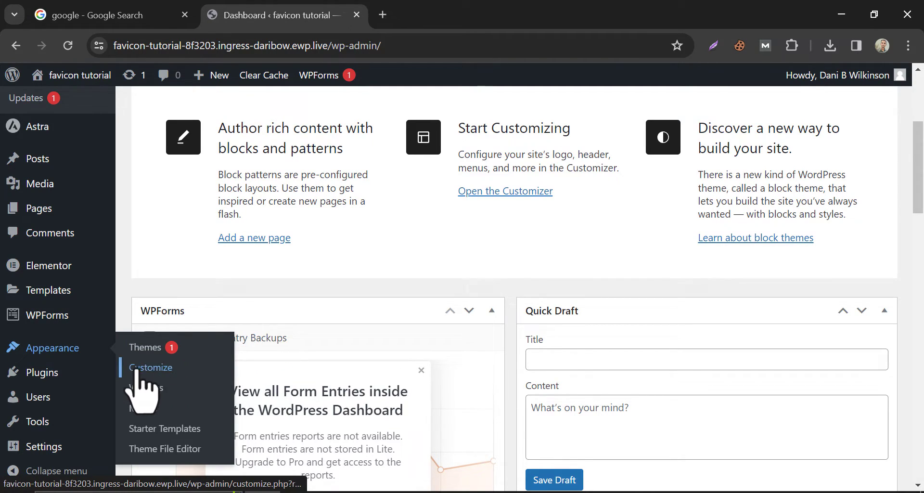
- Launch the Customizer from Appearance and go to its Site Identity settings
left_click(151, 367)
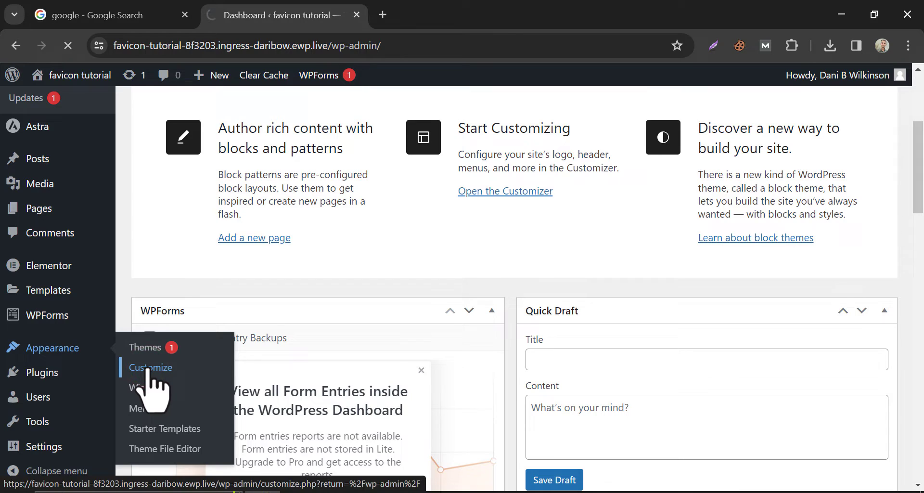
left_click(151, 367)
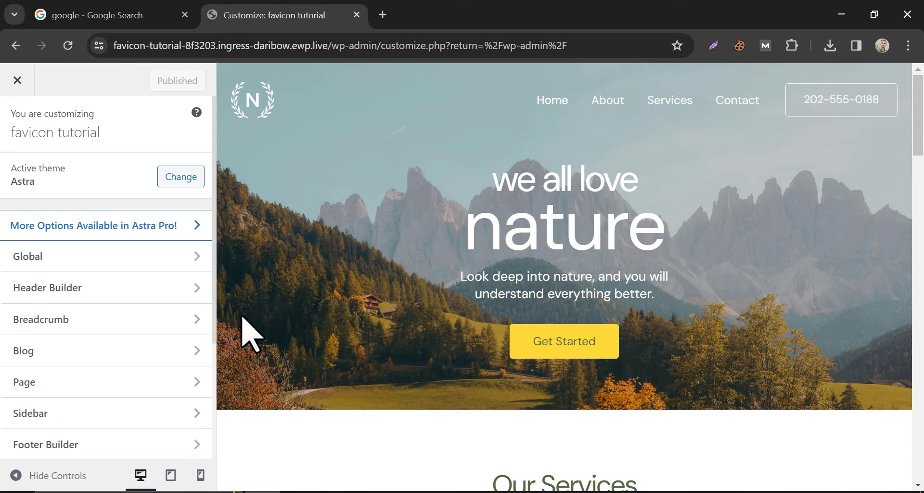
scroll("down", 3)
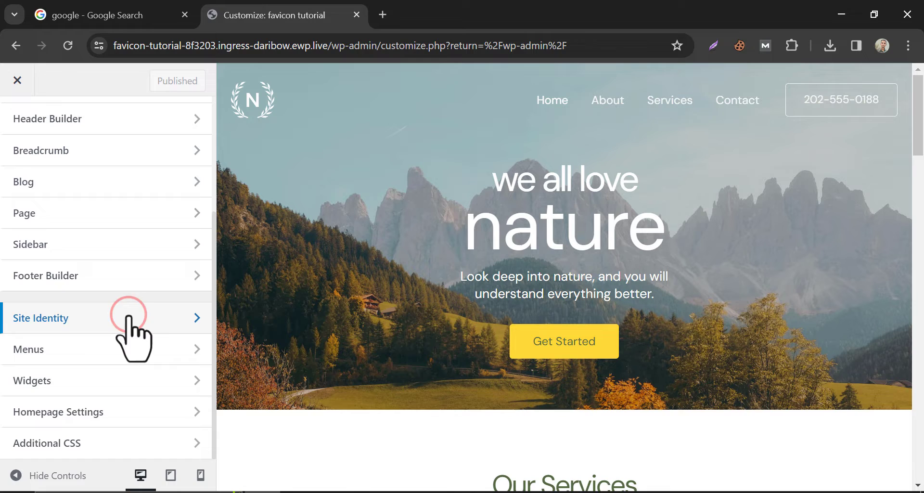
left_click(40, 318)
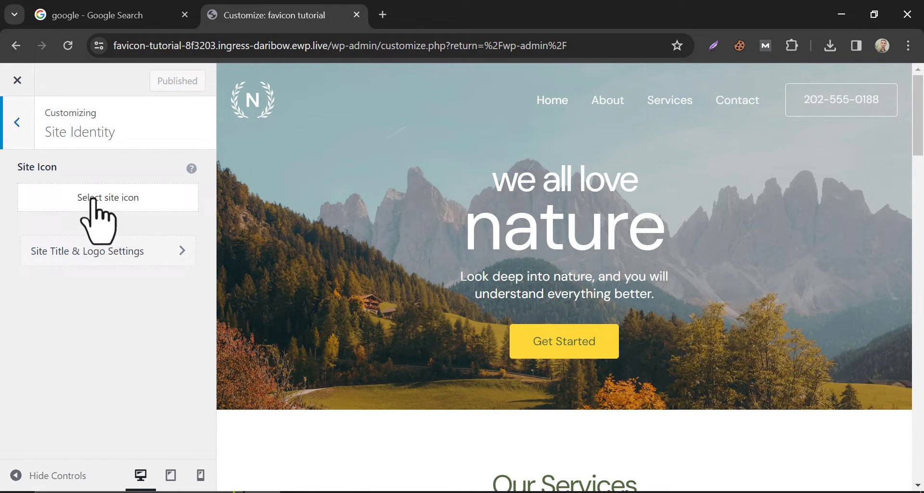
- Upload the Wikipedia_app_icon image to the media library and choose it as the site icon
left_click(107, 197)
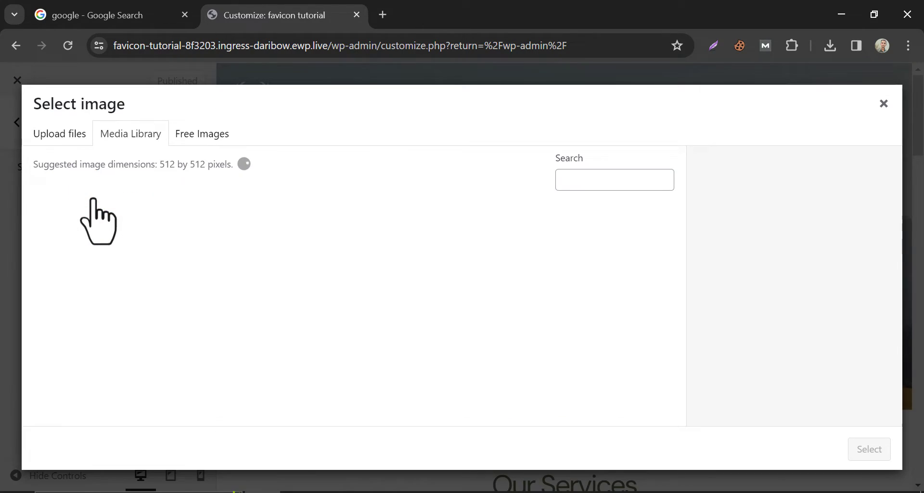
left_click(130, 133)
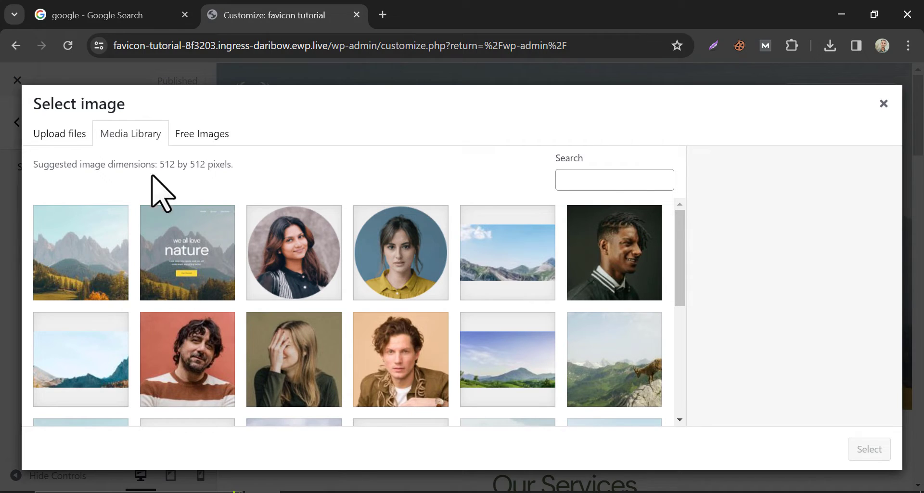
left_click(58, 133)
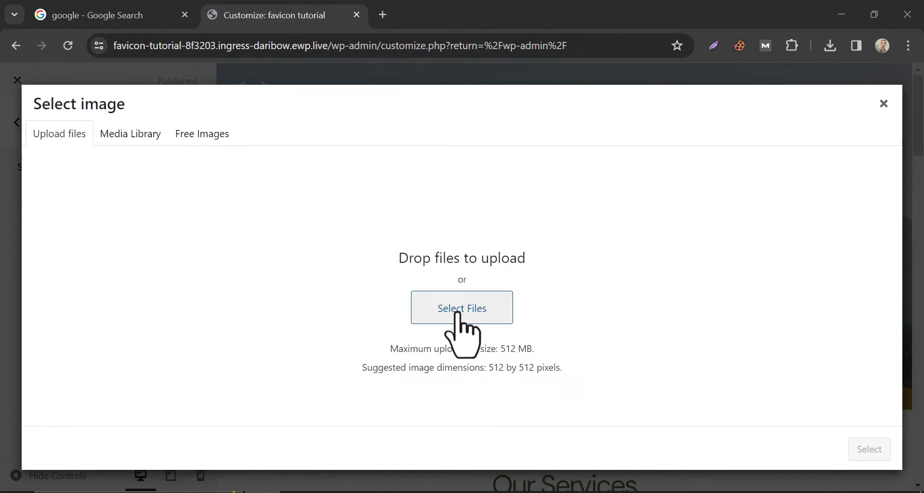
left_click(461, 307)
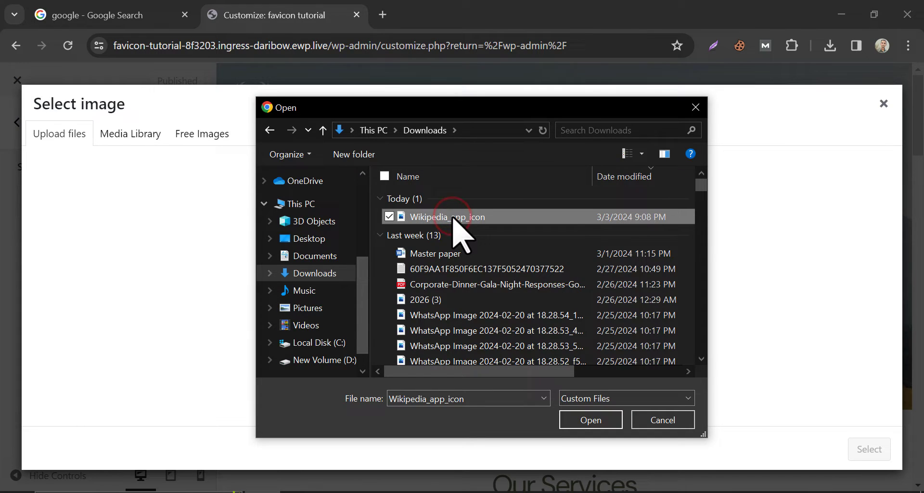
left_click(590, 419)
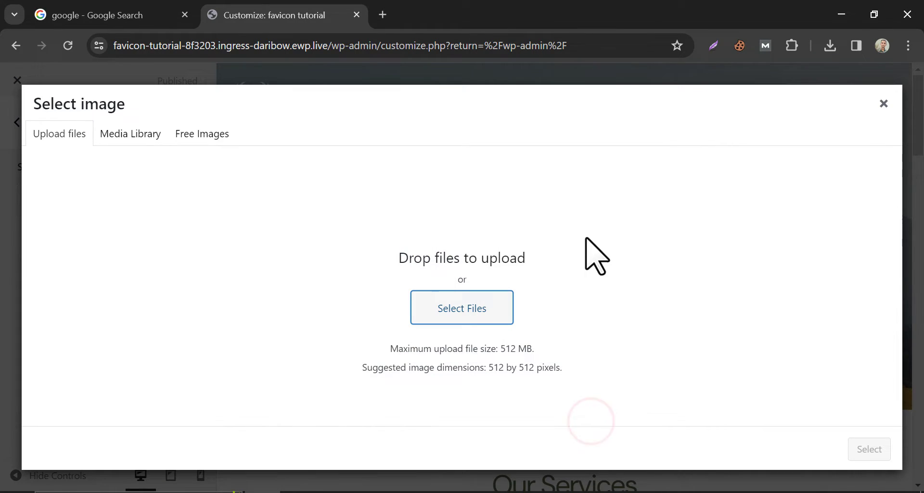
left_click(130, 133)
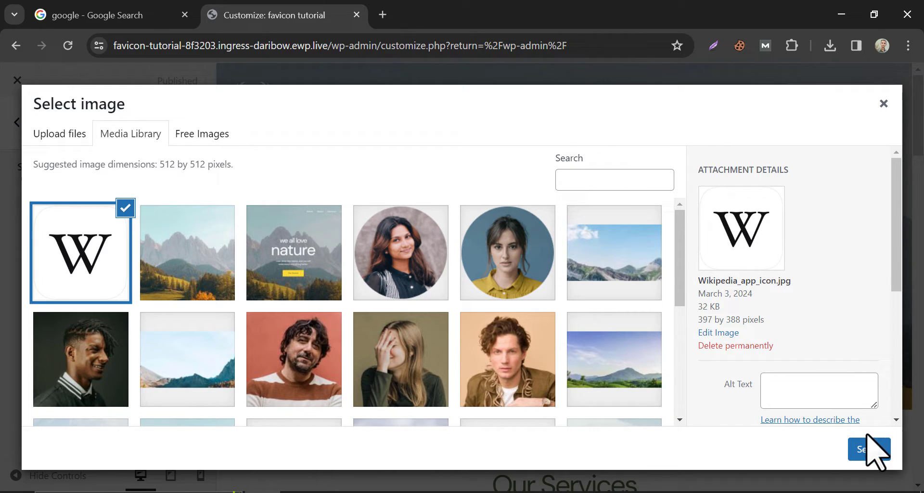
left_click(868, 448)
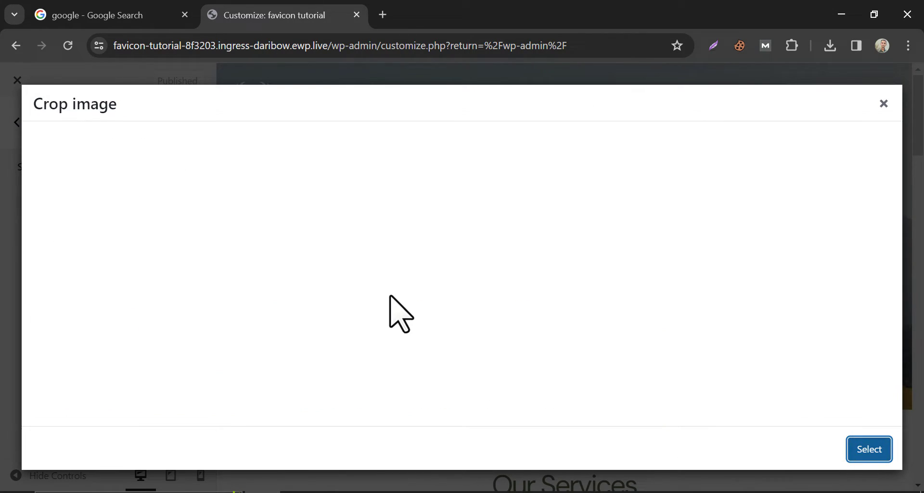
- Skip cropping so the whole Wikipedia W image becomes the site icon
left_click(868, 448)
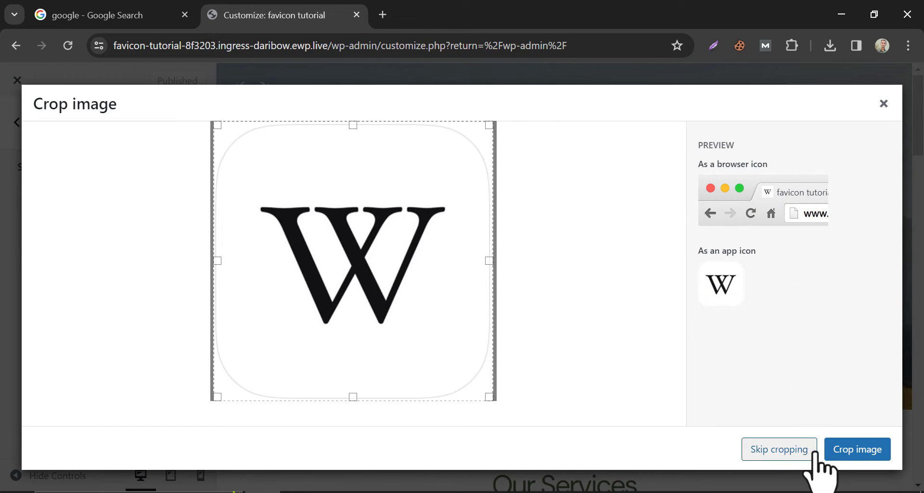
left_click(857, 448)
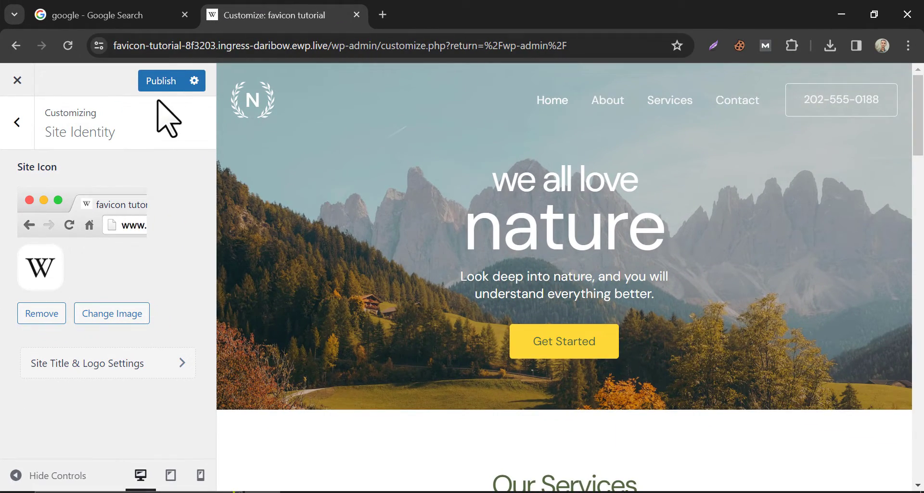
- Publish the new W site icon and exit the Customizer to the live homepage showing the favicon
left_click(161, 81)
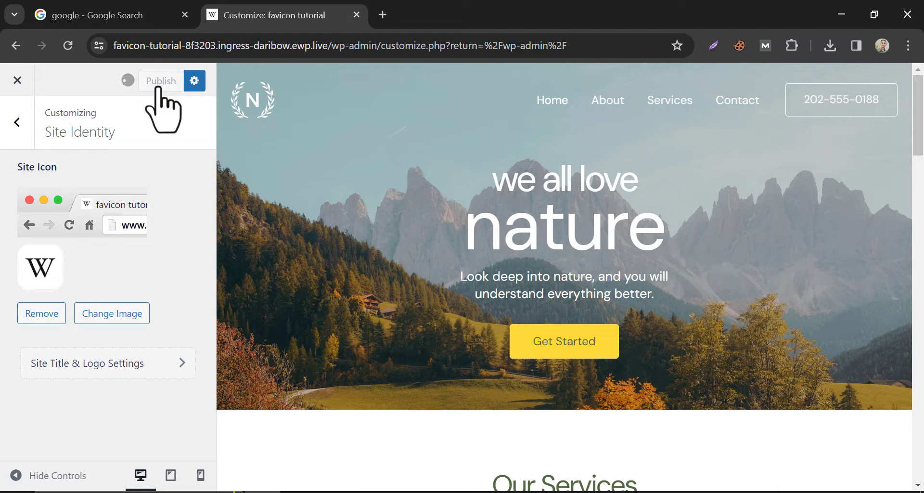
left_click(160, 81)
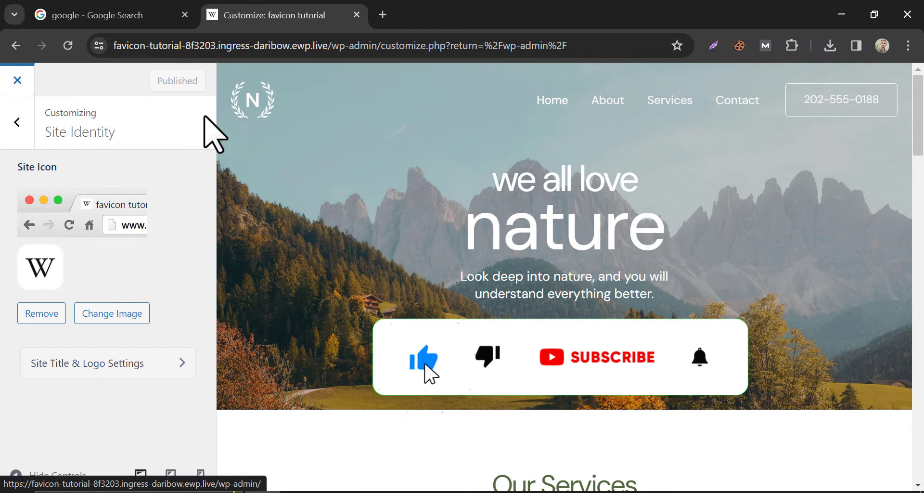
left_click(17, 79)
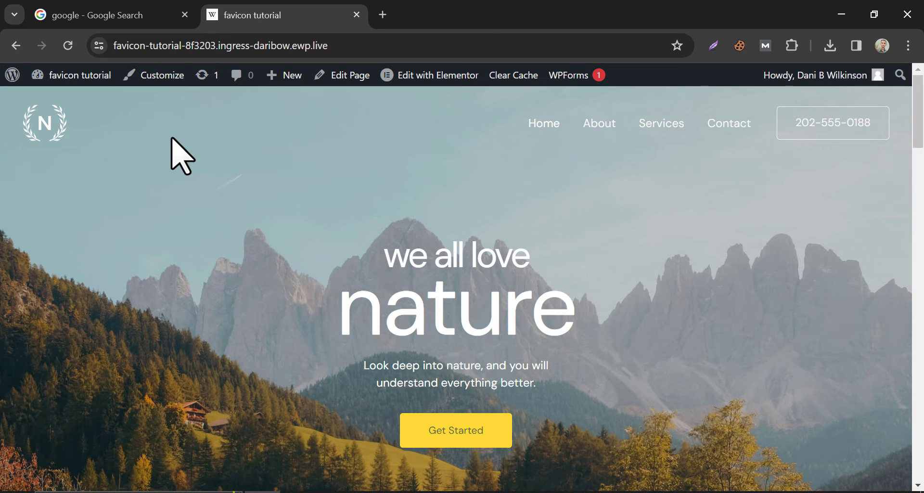
mouse_move(148, 194)
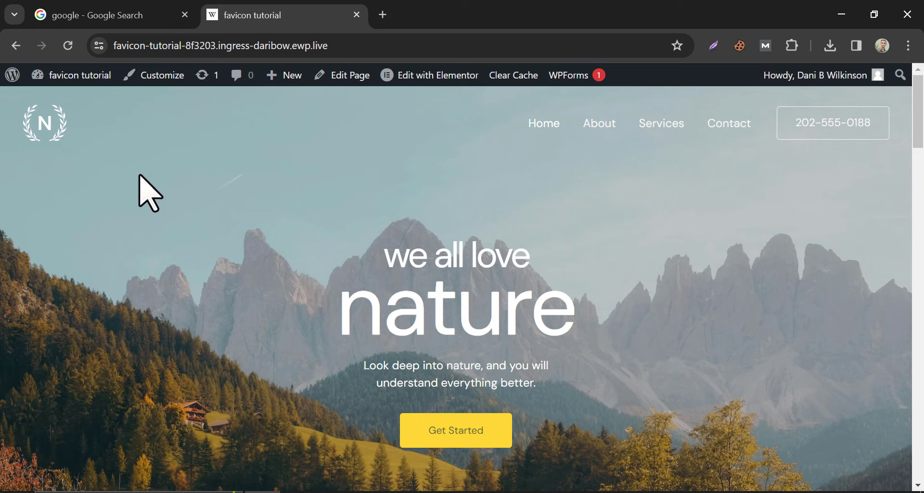